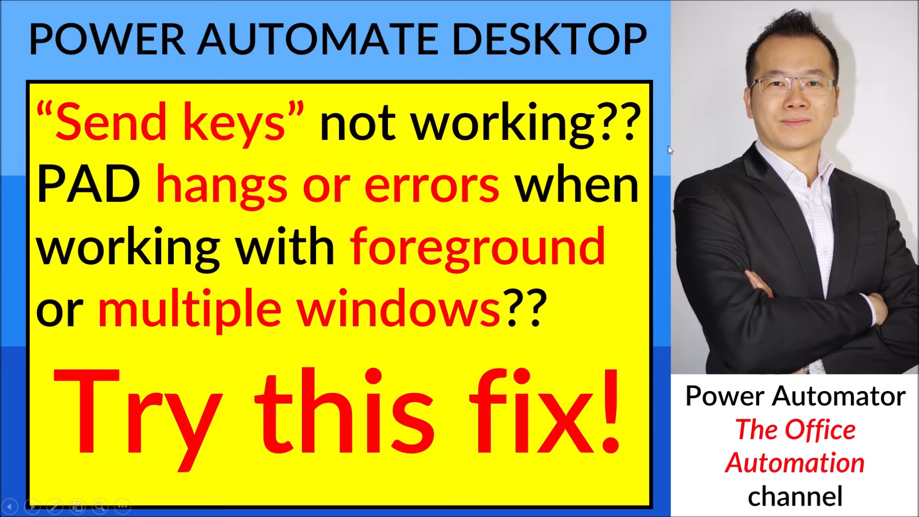
mouse_move(642, 186)
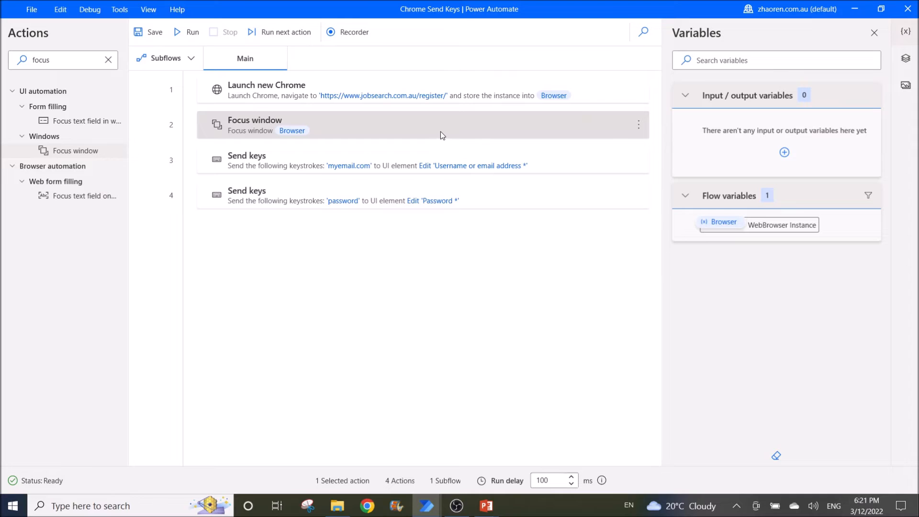
mouse_move(464, 134)
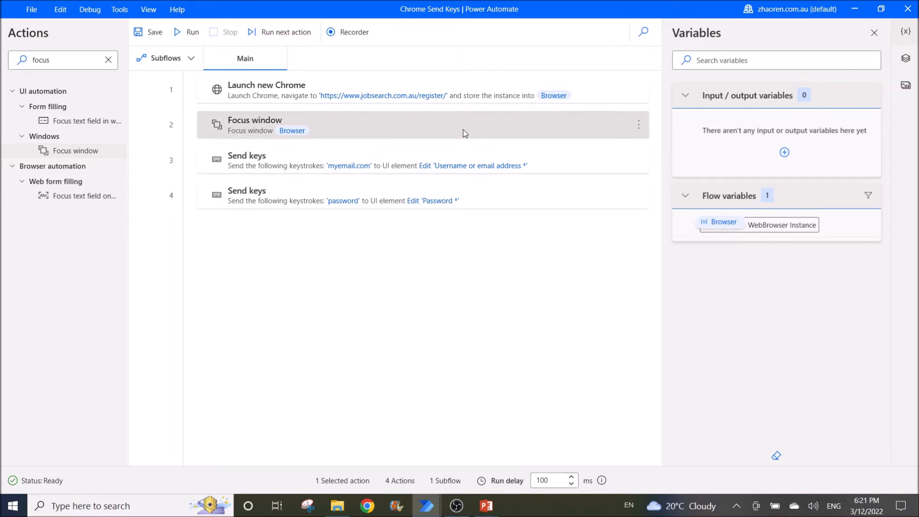
mouse_move(558, 188)
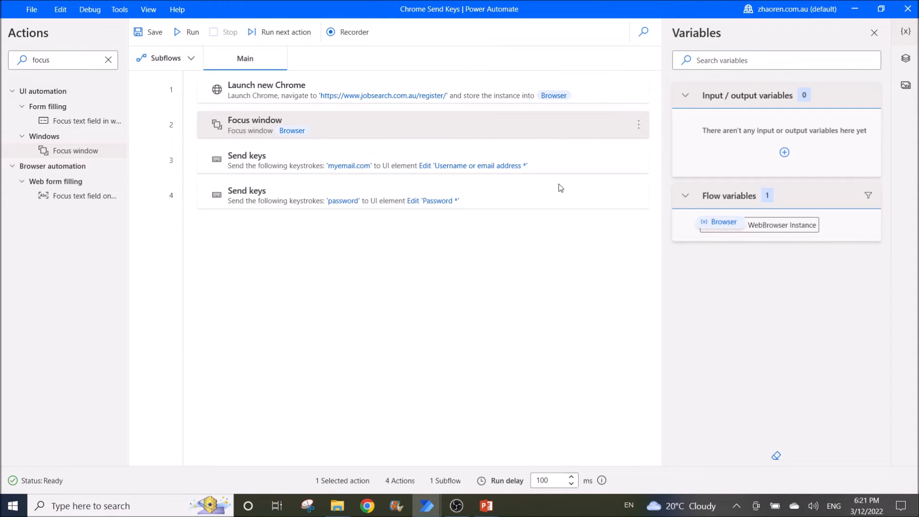
mouse_move(519, 215)
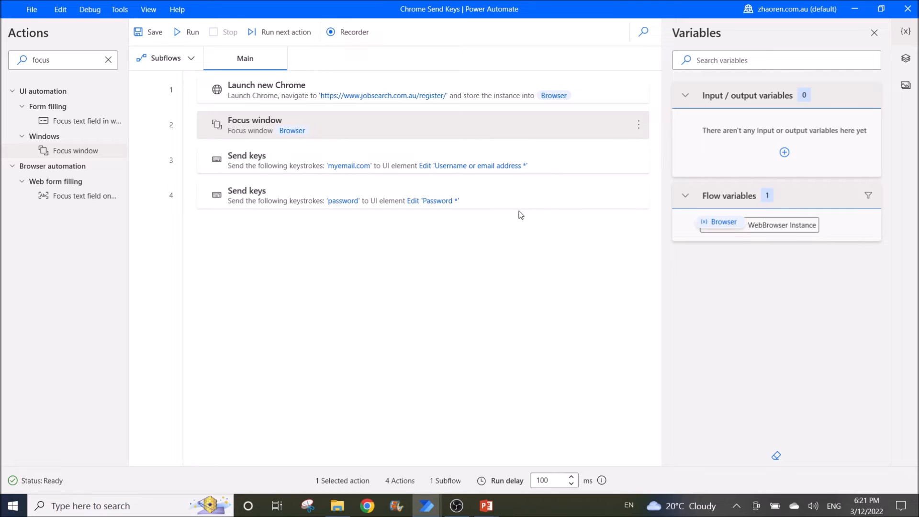
Review the Focus window action's find modes, keeping 'By window instance/handle' with %Browser%
double_click(255, 124)
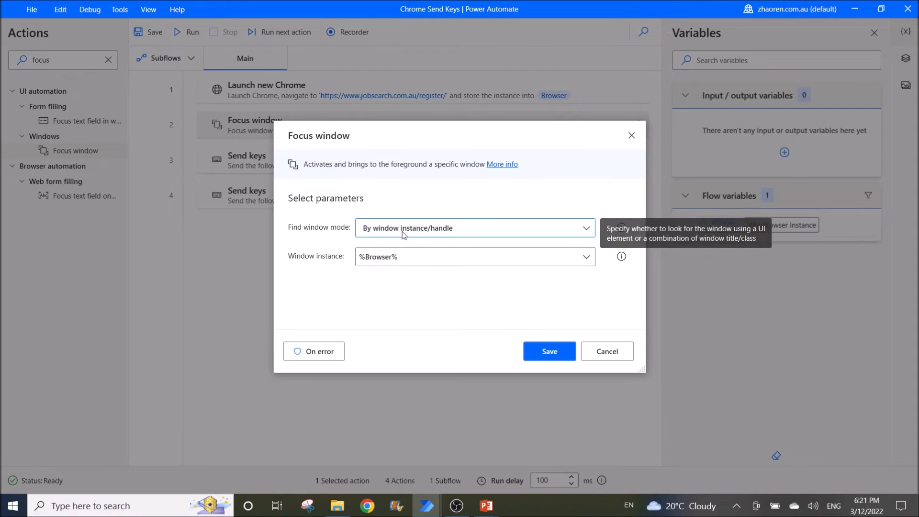
left_click(474, 228)
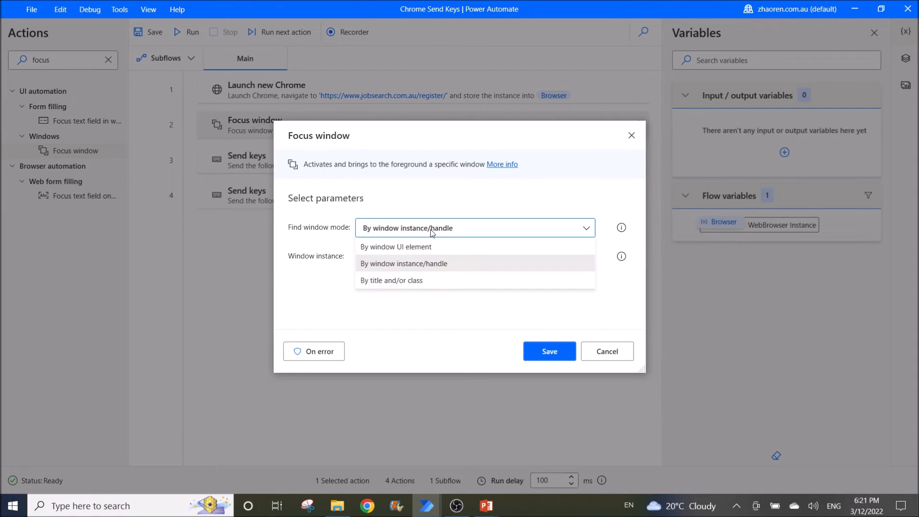
left_click(404, 263)
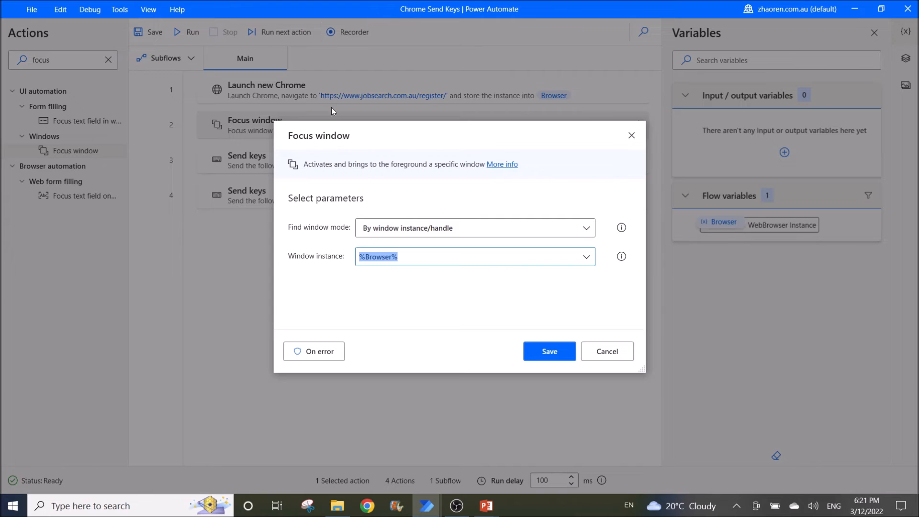
left_click(586, 256)
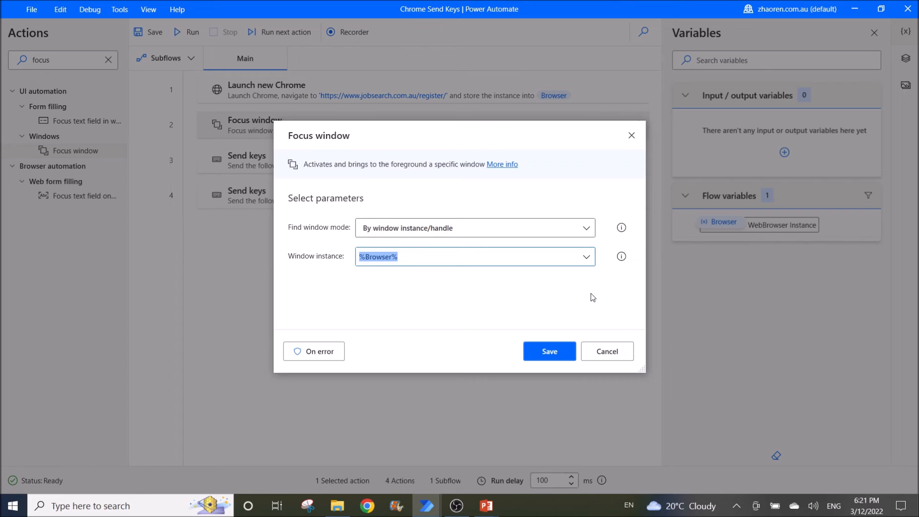
mouse_move(596, 294)
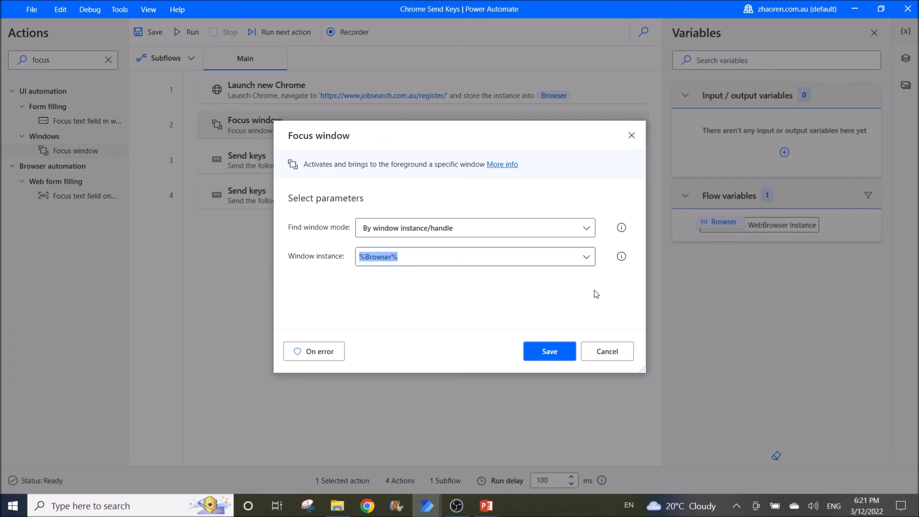
mouse_move(594, 298)
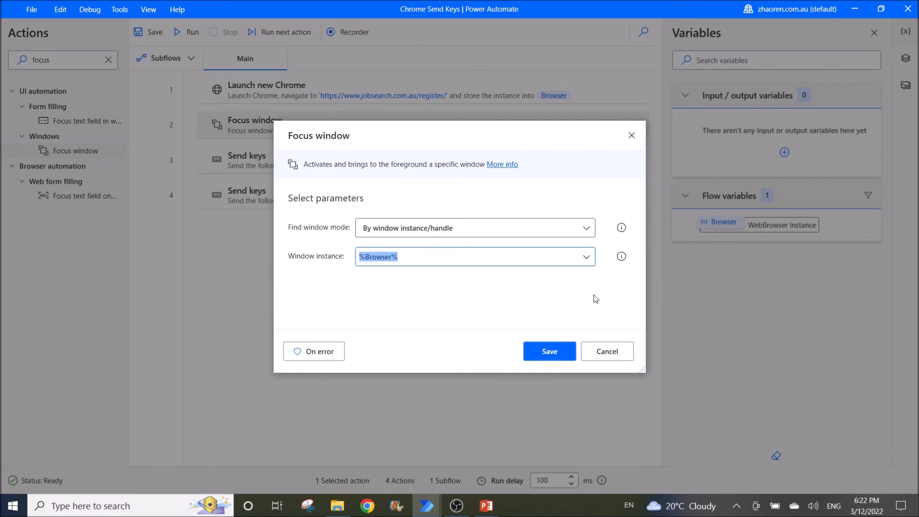